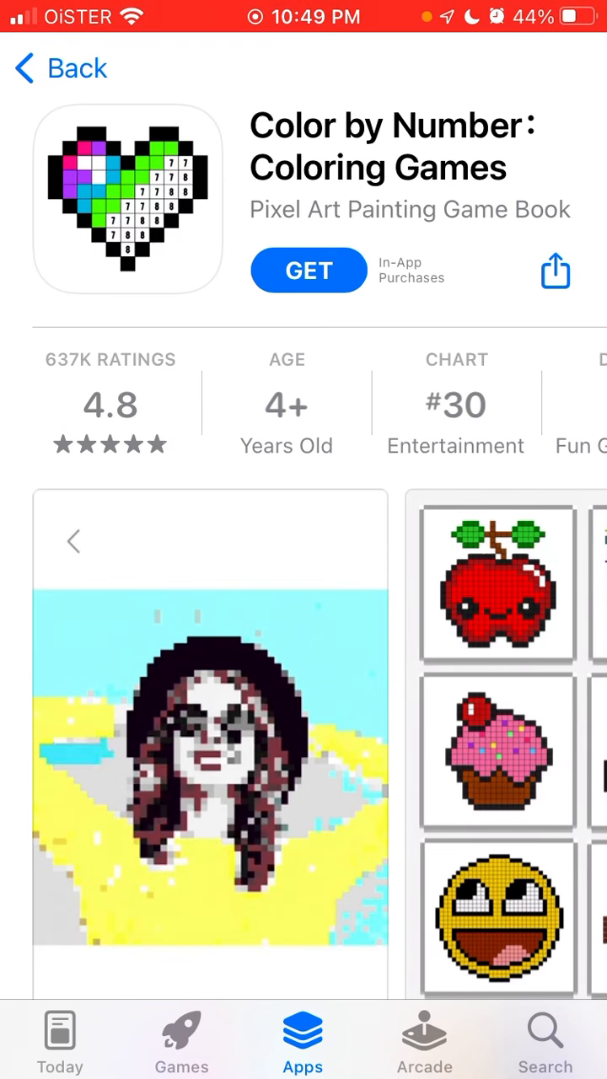
Step: Install Color by Number: Coloring Games via GET and Touch ID approval
{"action": "left_click", "coordinate": [307, 270]}
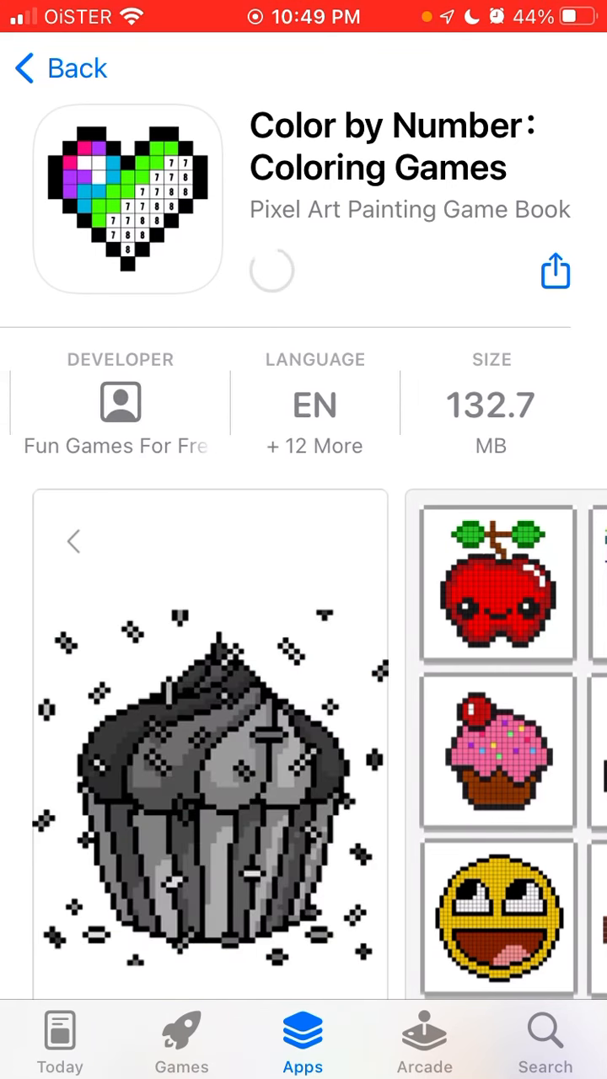
{"action": "left_click", "coordinate": [555, 269]}
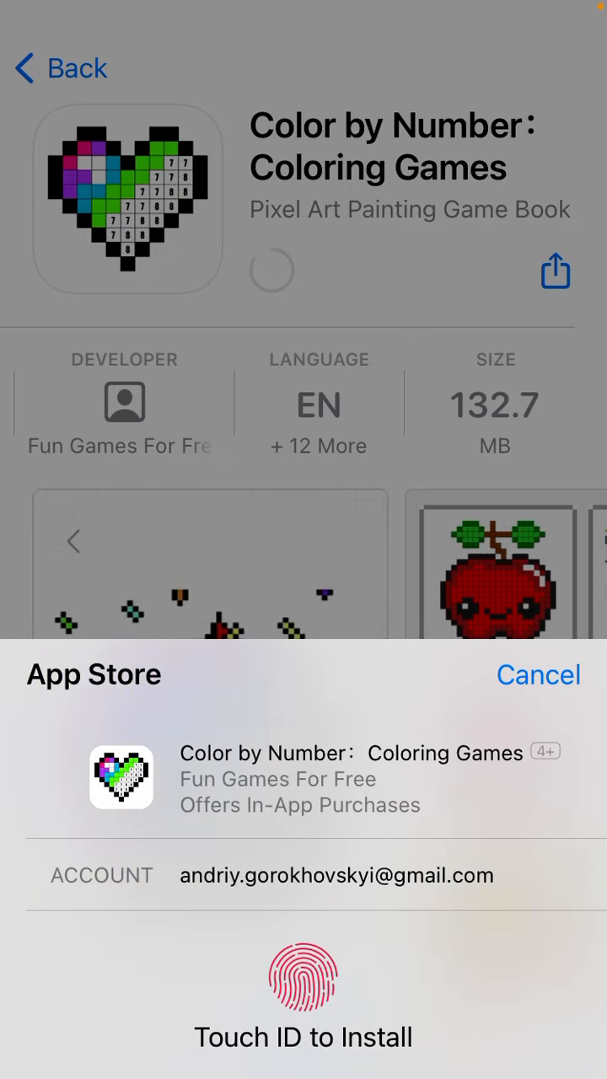
{"action": "left_click", "coordinate": [303, 975]}
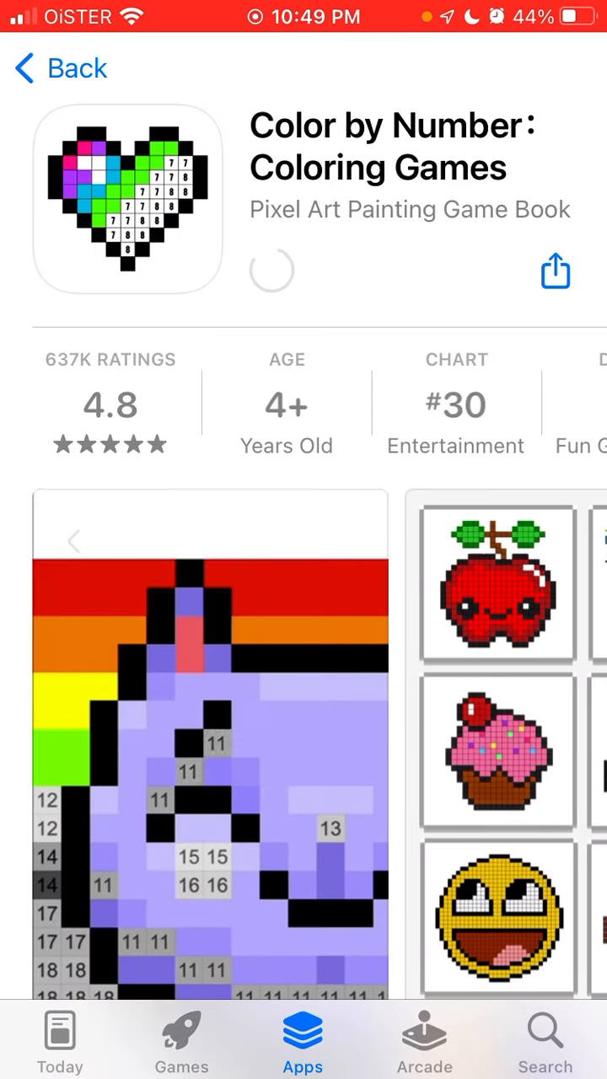
Step: Browse the preview screenshot gallery, view one up close, and close it
{"action": "scroll", "scroll_direction": "down", "scroll_amount": 3}
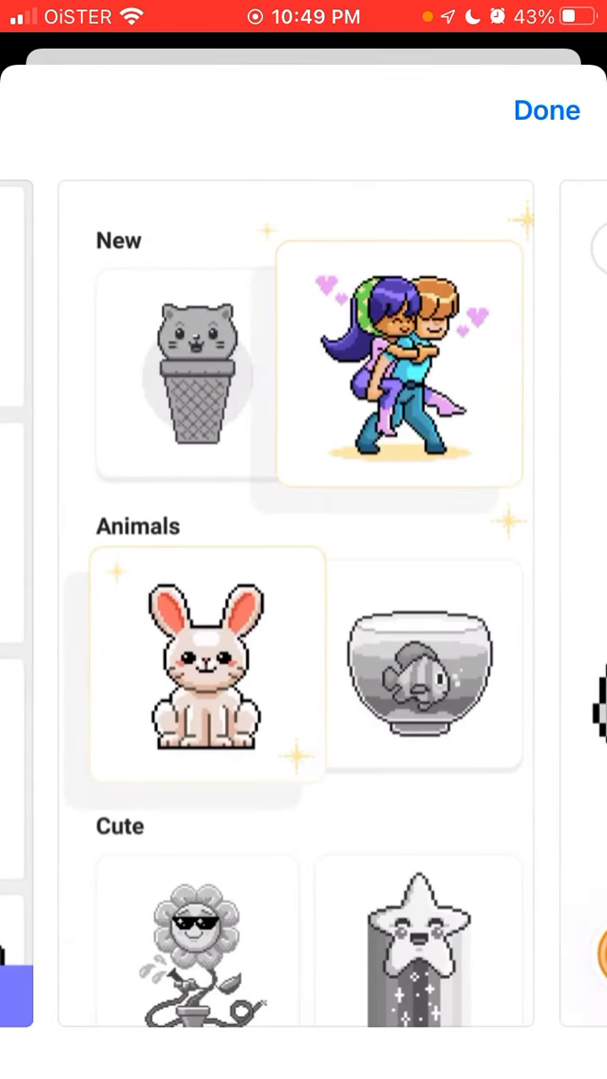
{"action": "left_click", "coordinate": [397, 362]}
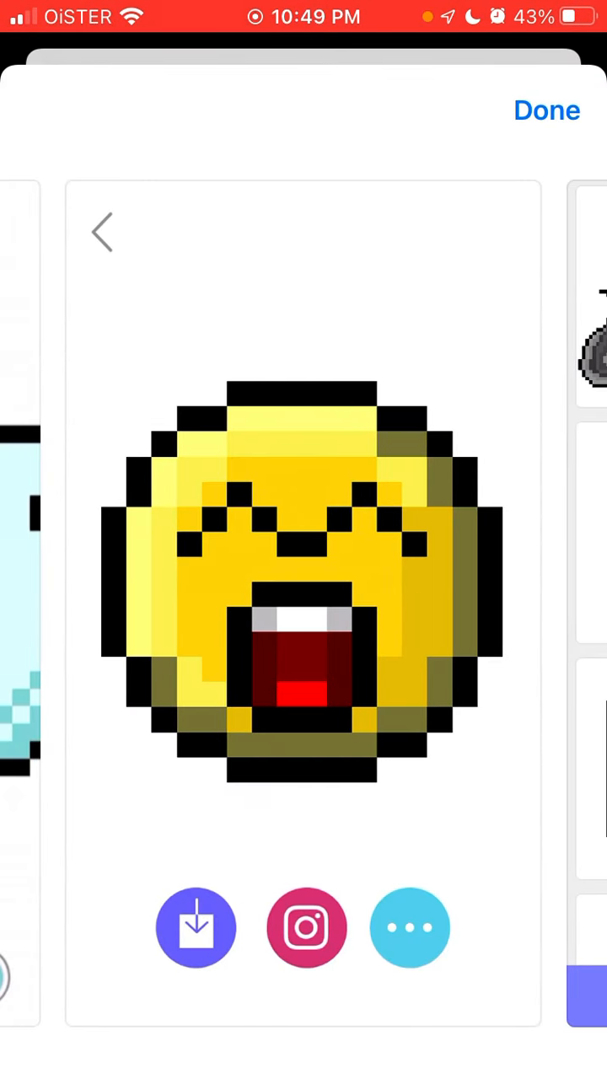
{"action": "left_click", "coordinate": [102, 233]}
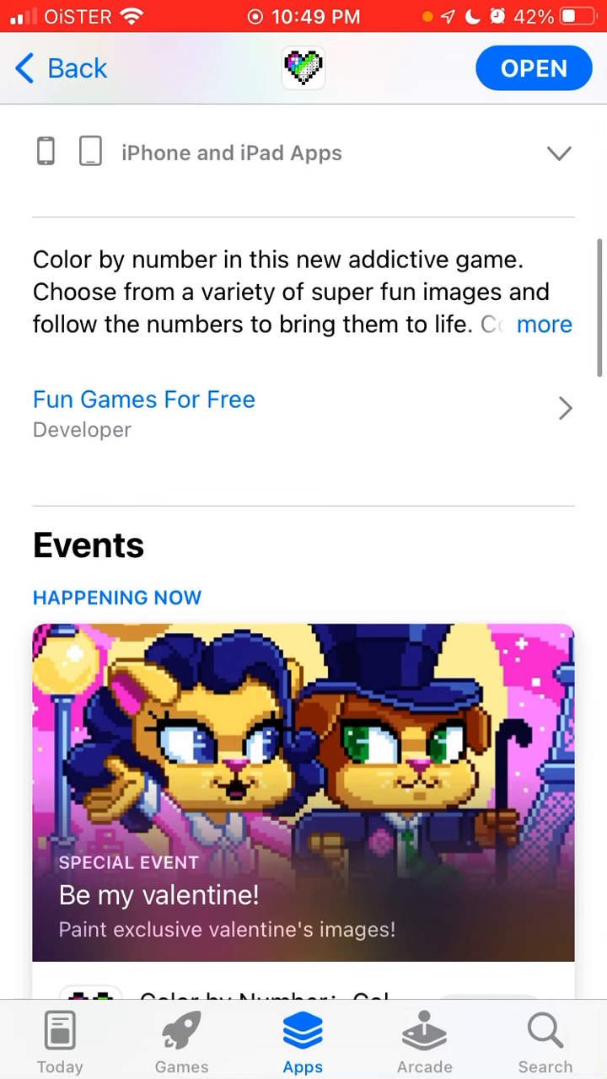
Step: Expand the description via 'more' and read the key features and subscription terms
{"action": "left_click", "coordinate": [543, 323]}
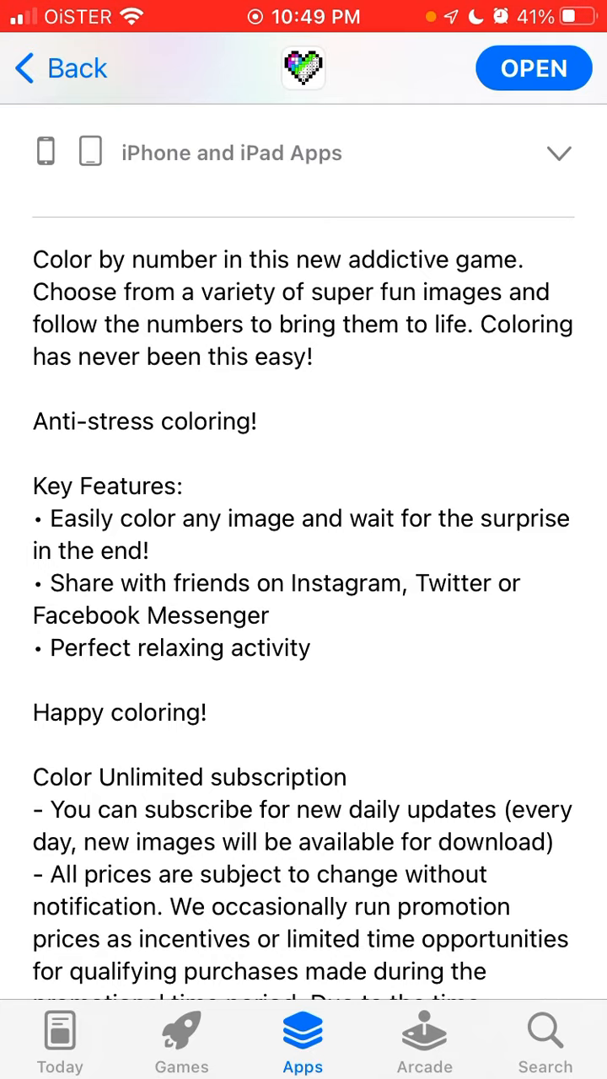
{"action": "scroll", "scroll_direction": "down", "scroll_amount": 3}
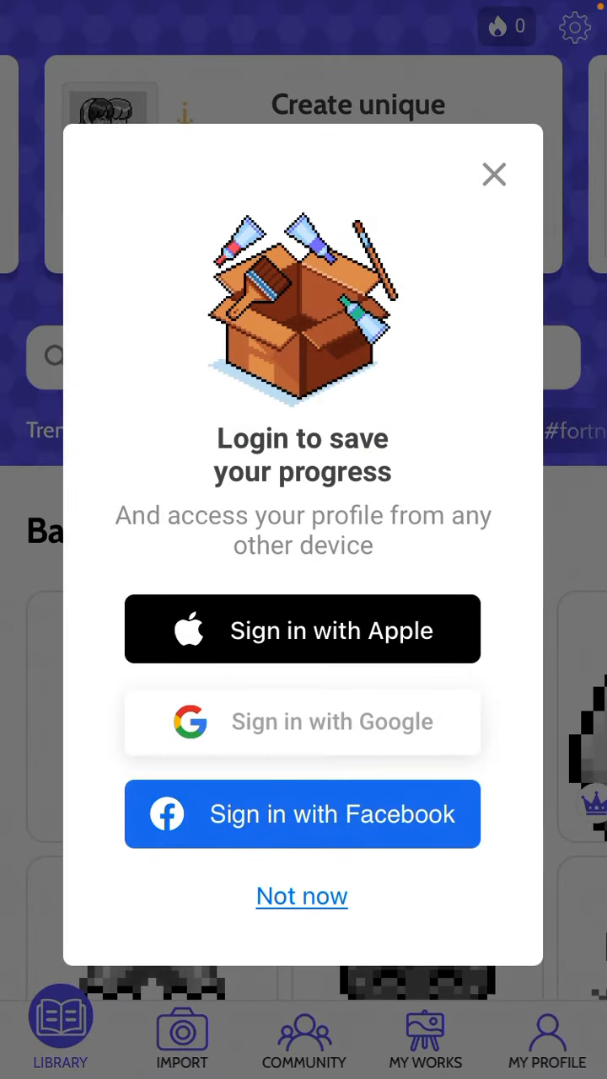
Step: Sign in with Apple to save progress and acknowledge the connected message with Thanks!
{"action": "left_click", "coordinate": [302, 630]}
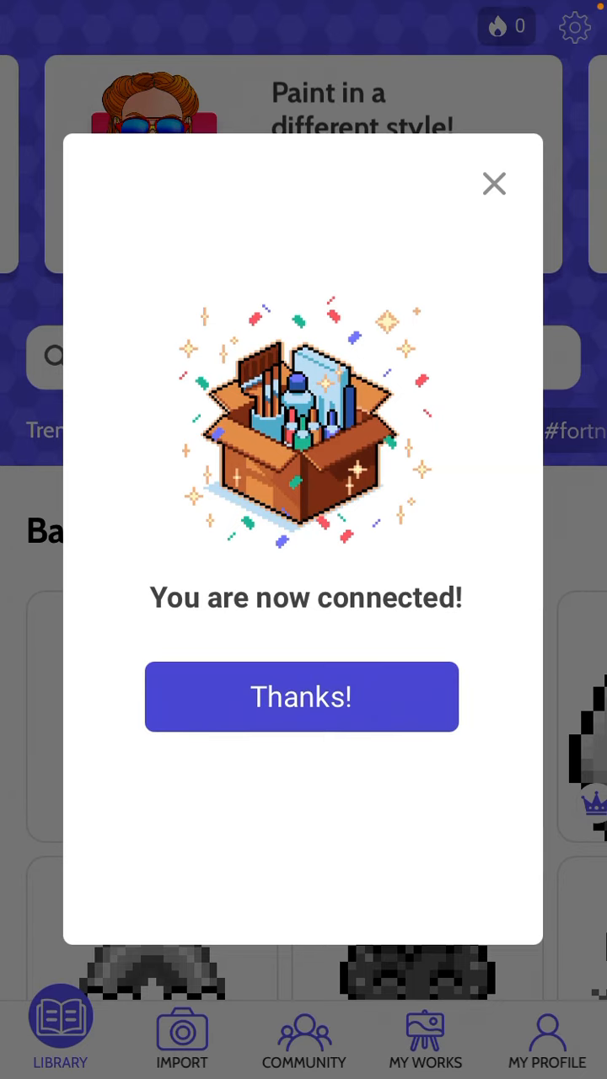
{"action": "left_click", "coordinate": [300, 696]}
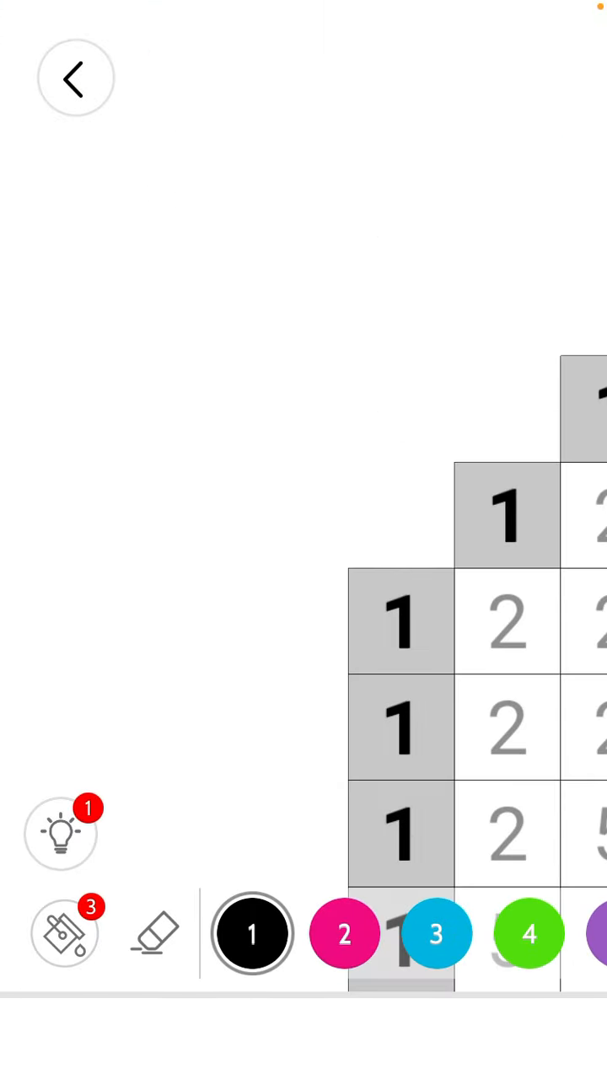
Step: Fill number 1 cells black and dismiss the 'Long press and color' tip with Ok
{"action": "left_click", "coordinate": [402, 621]}
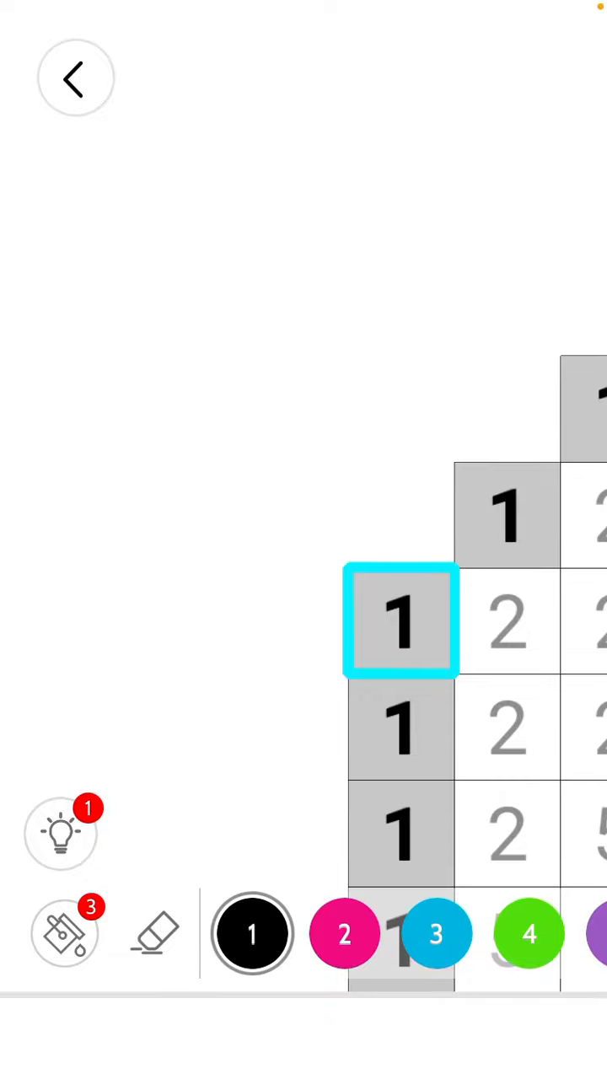
{"action": "left_click", "coordinate": [401, 620]}
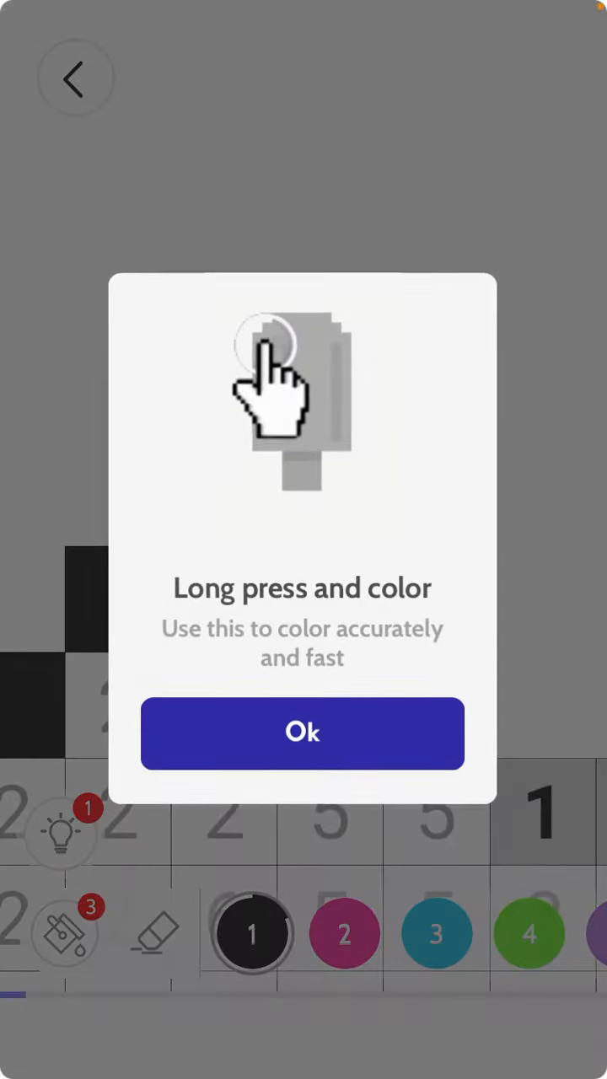
{"action": "left_click", "coordinate": [304, 731]}
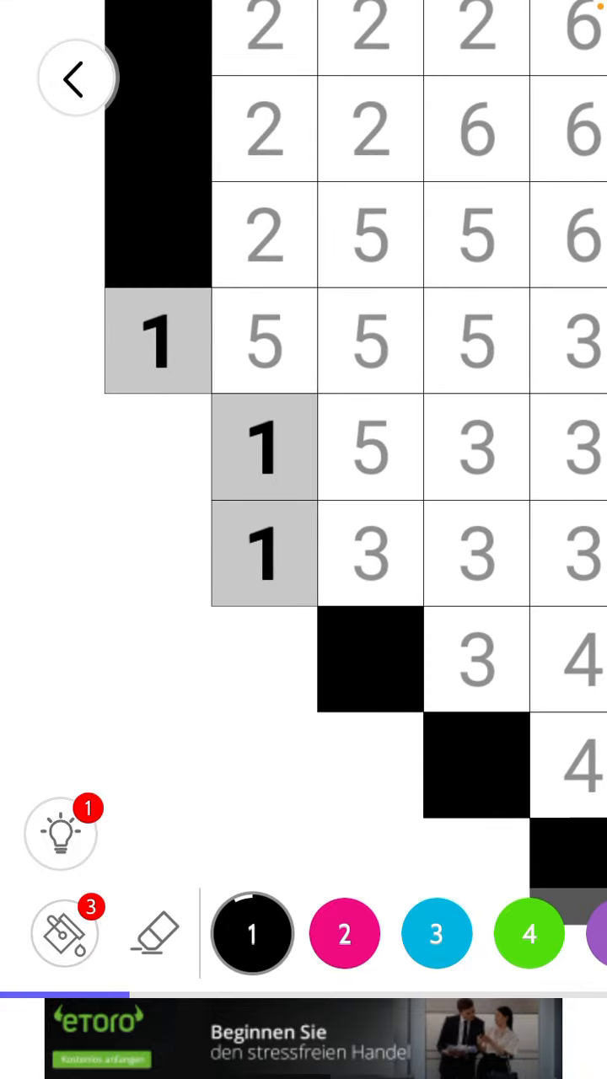
Step: Fill the number 2 area pink, erase wrongly painted squares, and exit to the Library
{"action": "left_click", "coordinate": [253, 933]}
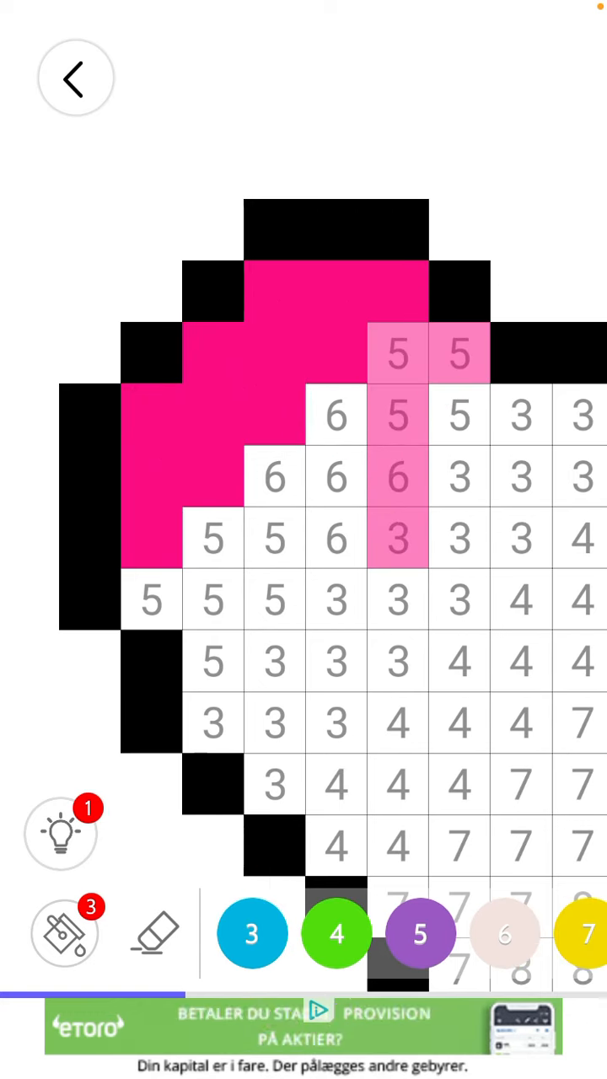
{"action": "left_click", "coordinate": [155, 932]}
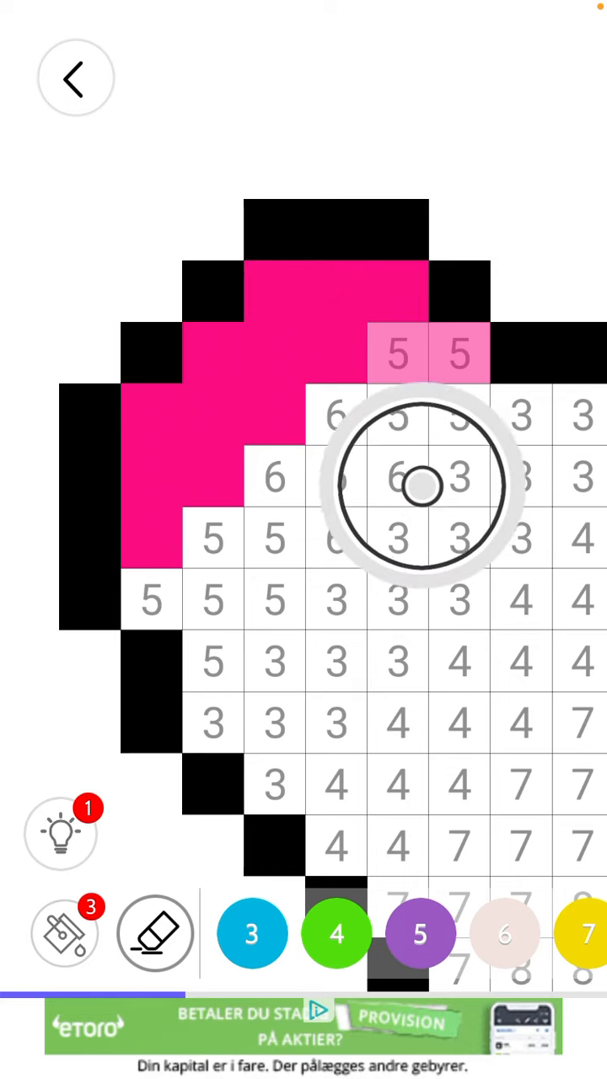
{"action": "left_click", "coordinate": [418, 486]}
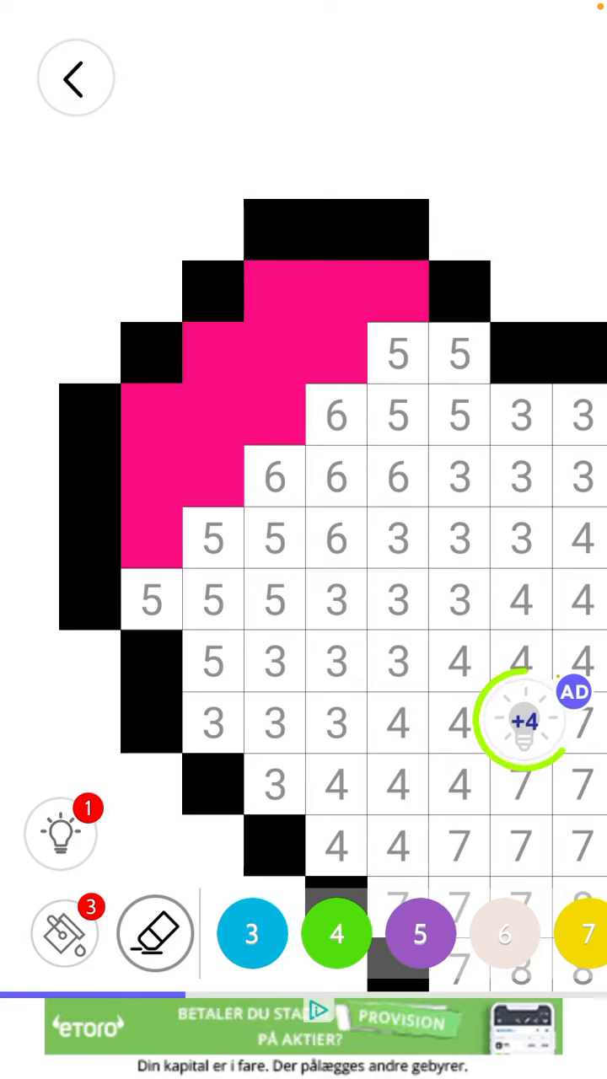
{"action": "left_click", "coordinate": [251, 934]}
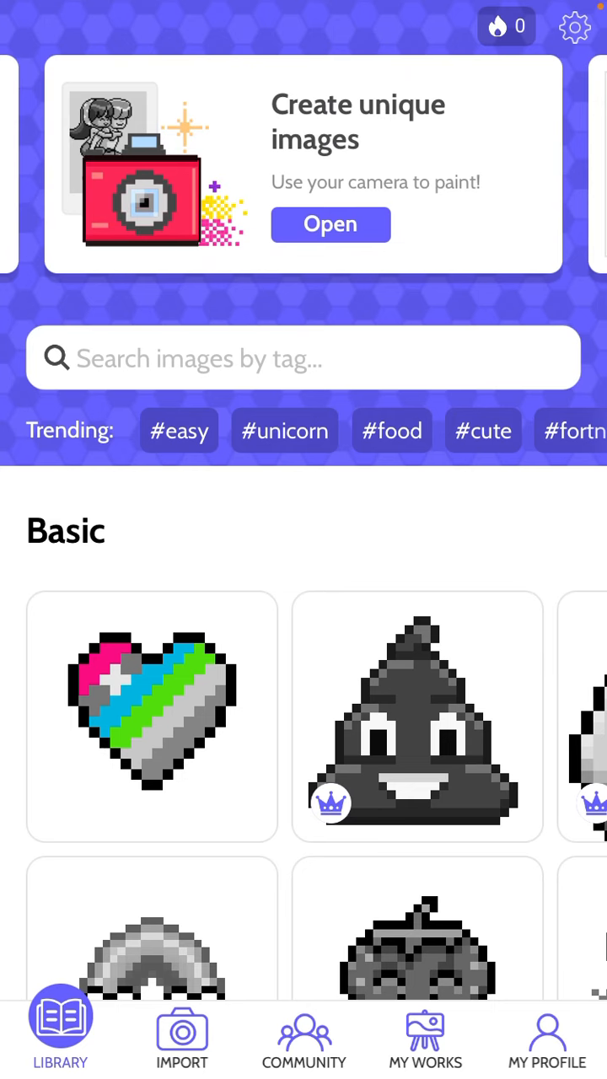
Step: Visit MY PROFILE and MY WORKS with the partly colored heart, then the IMPORT camera screen
{"action": "left_click", "coordinate": [546, 1037]}
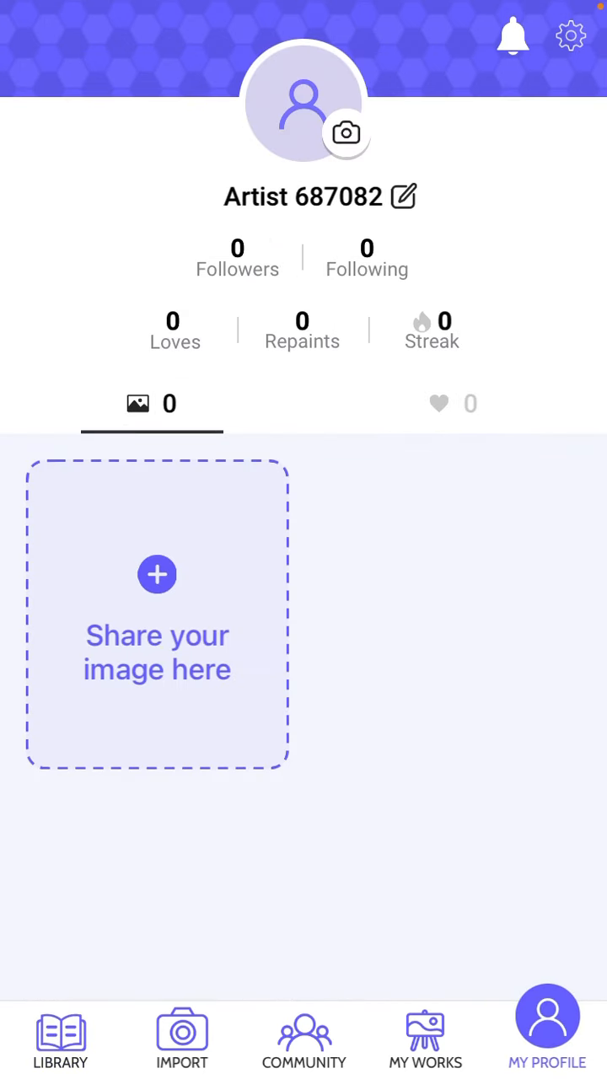
{"action": "left_click", "coordinate": [425, 1037]}
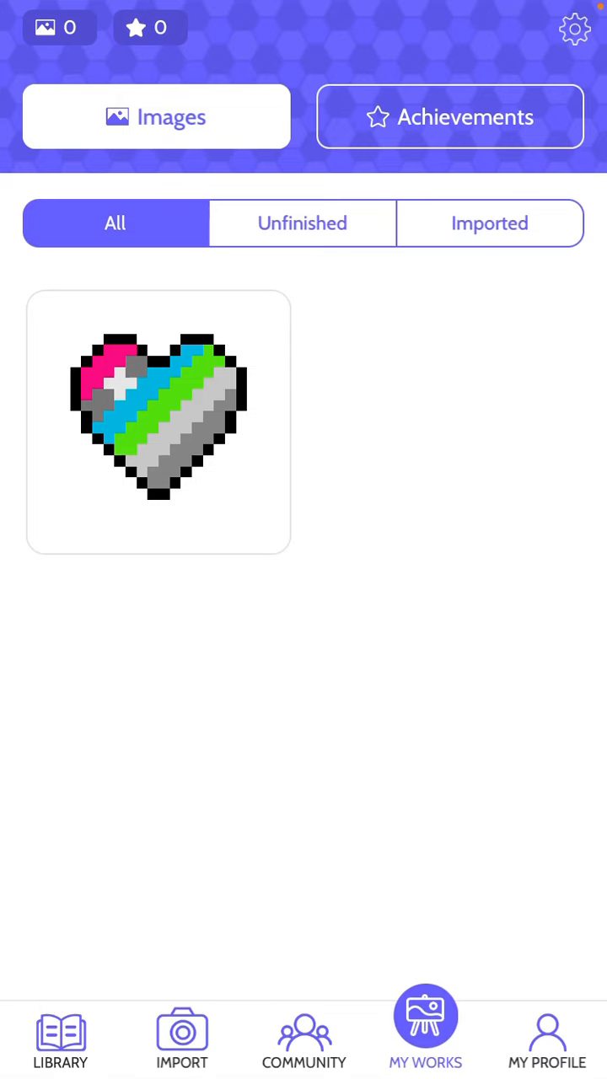
{"action": "left_click", "coordinate": [303, 1038]}
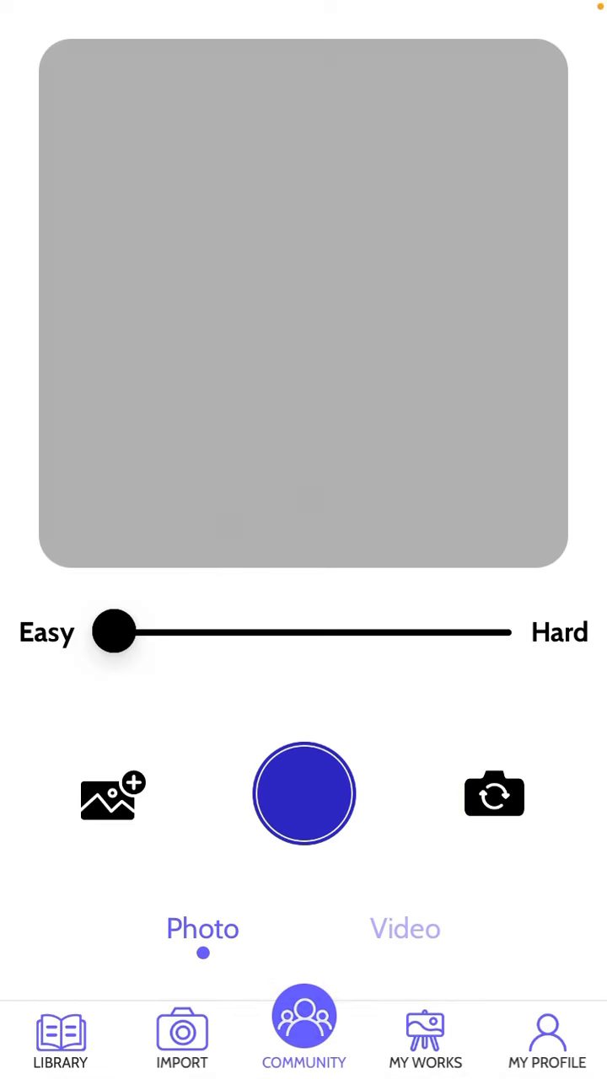
Step: Start a photo import and answer the Terms of Use alert
{"action": "left_click", "coordinate": [182, 1036]}
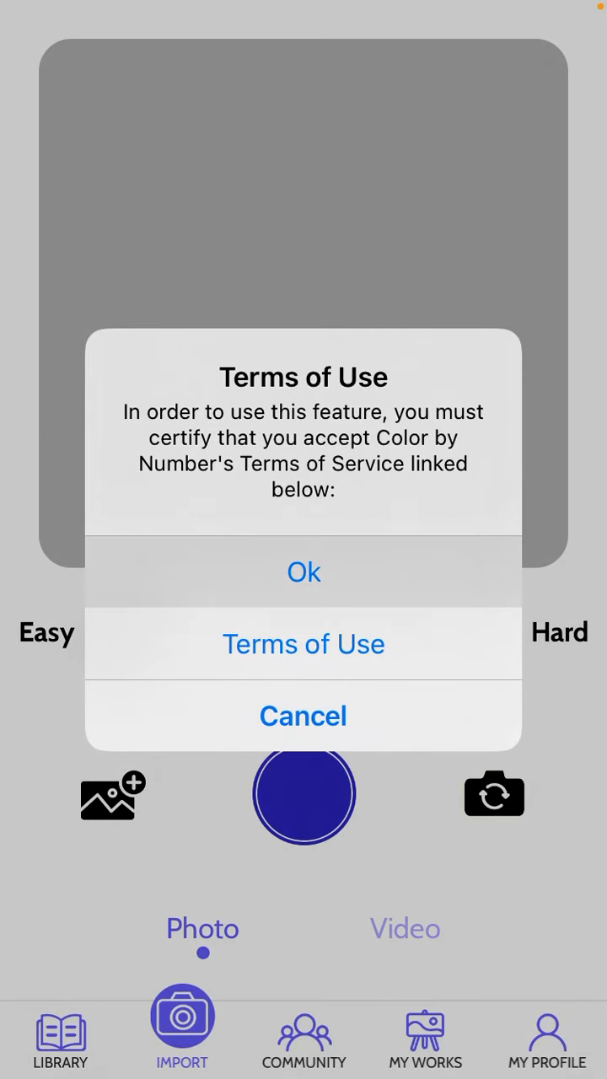
{"action": "left_click", "coordinate": [304, 571]}
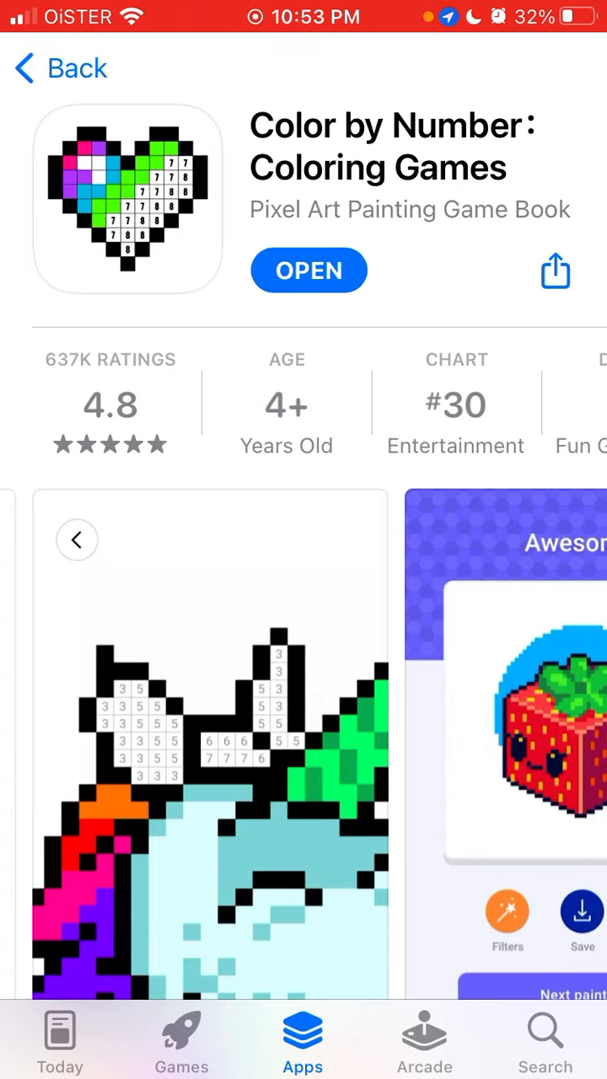
Step: Launch Color by Number from its App Store listing via OPEN
{"action": "left_click", "coordinate": [309, 269]}
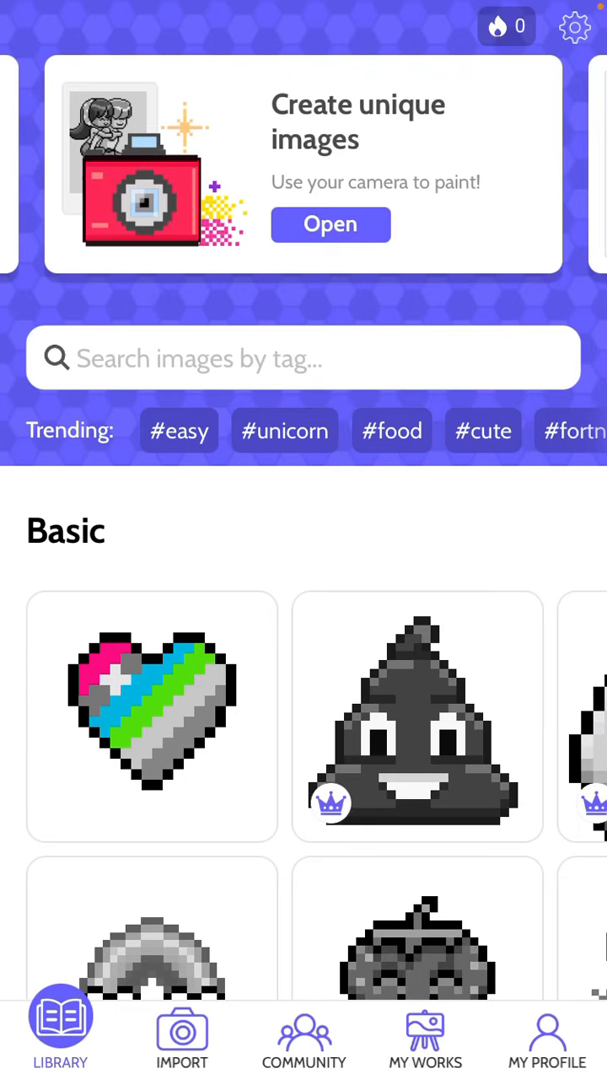
Step: Scroll through the Food and New library categories, then go to MY PROFILE
{"action": "scroll", "scroll_direction": "down", "scroll_amount": 3}
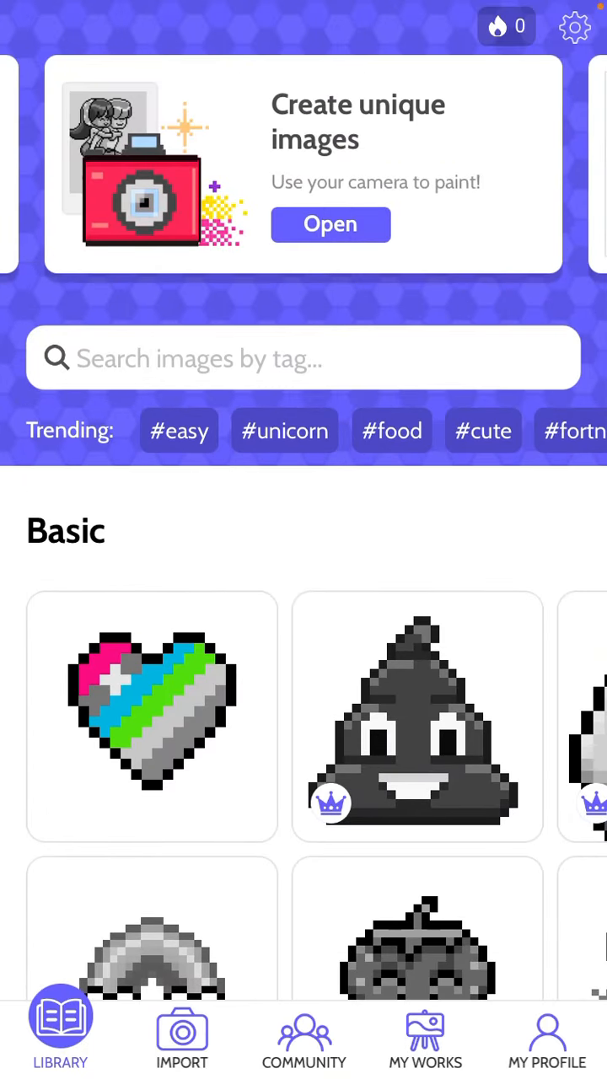
{"action": "scroll", "scroll_direction": "down", "scroll_amount": 3}
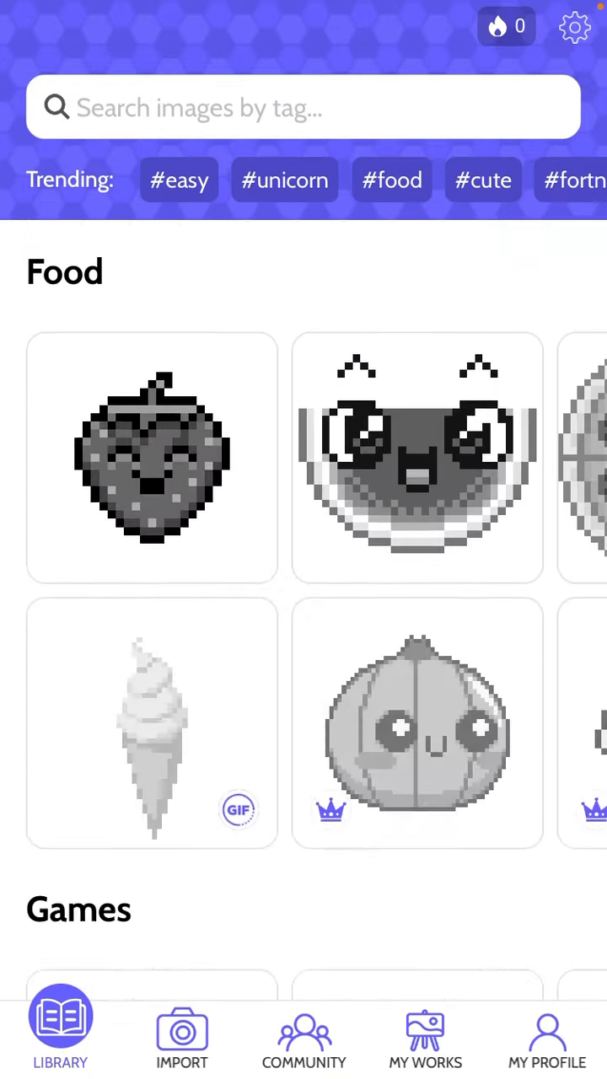
{"action": "scroll", "scroll_direction": "down", "scroll_amount": 3}
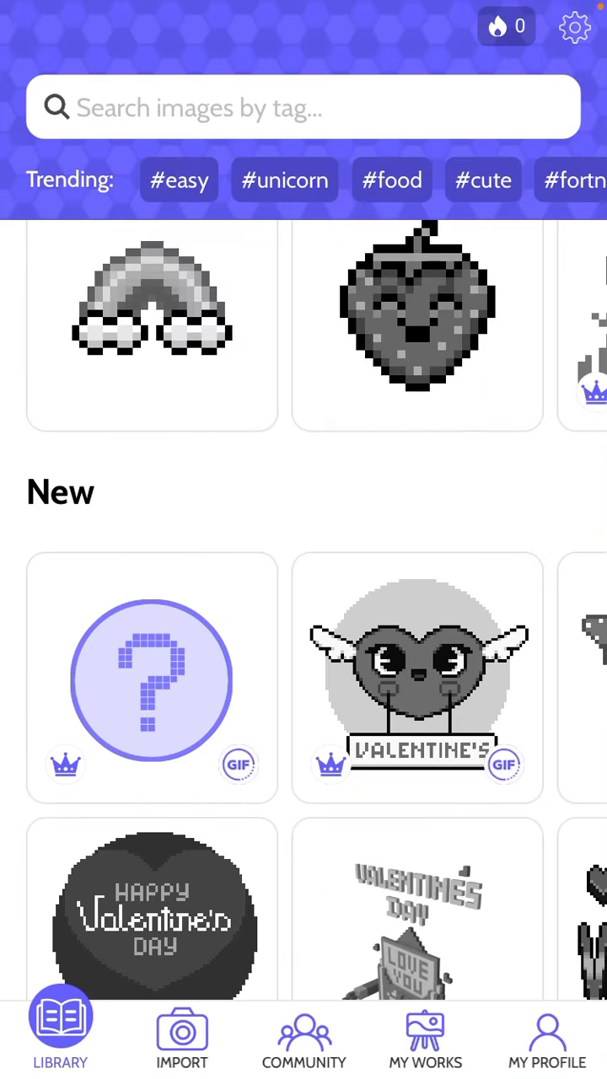
{"action": "left_click", "coordinate": [546, 1036]}
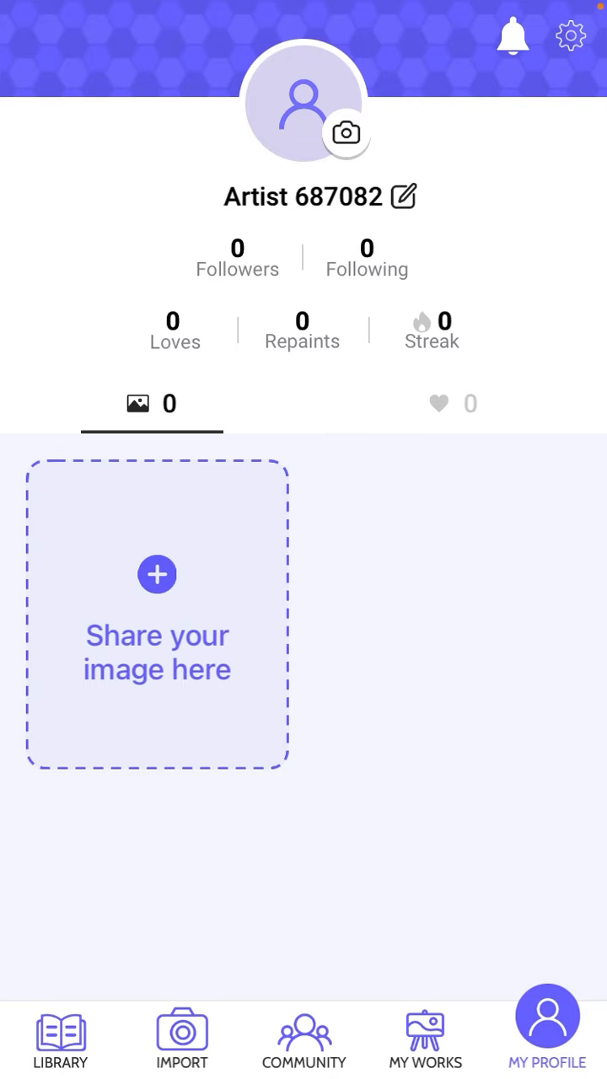
{"action": "left_click", "coordinate": [408, 196]}
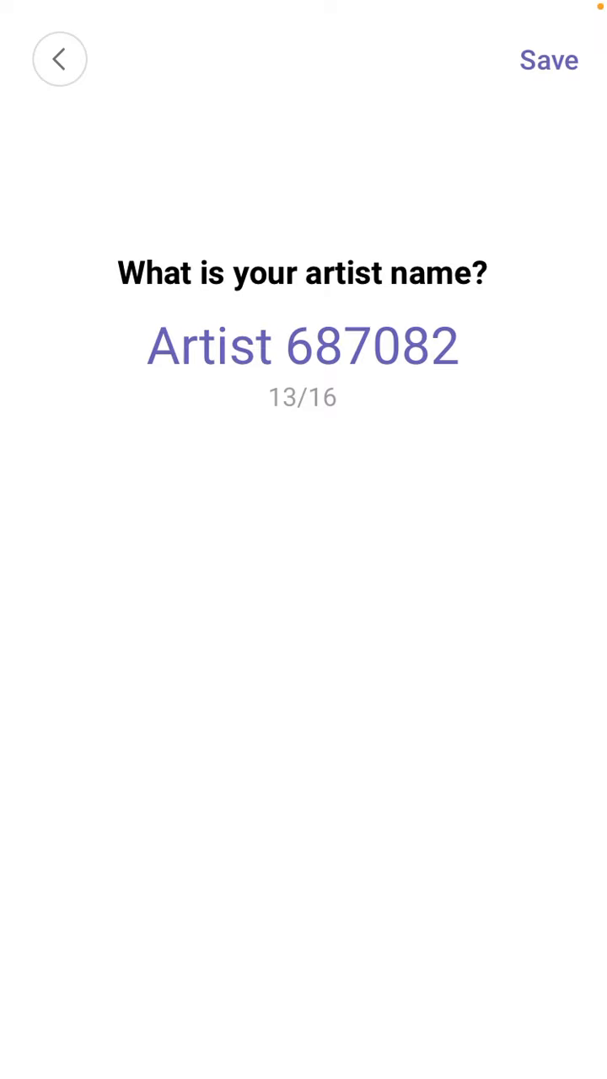
{"action": "left_click", "coordinate": [550, 61]}
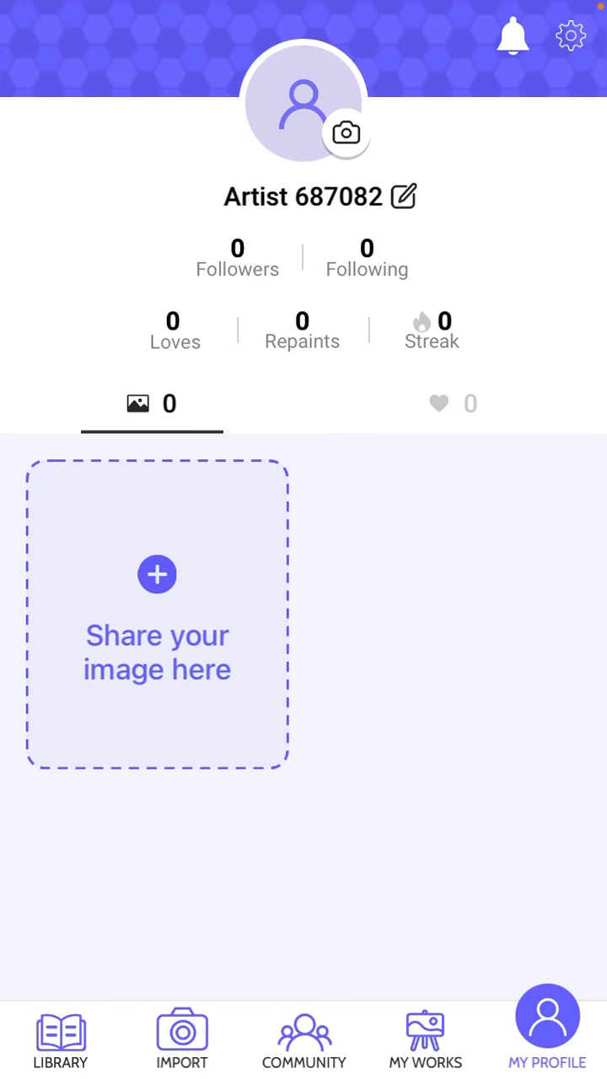
{"action": "left_click", "coordinate": [570, 35]}
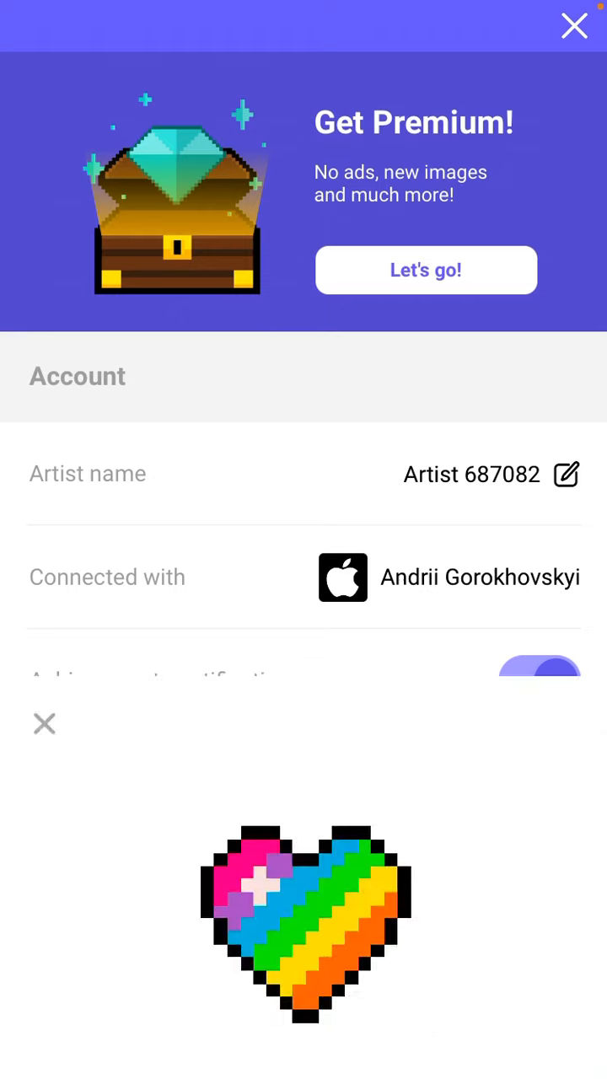
{"action": "left_click", "coordinate": [425, 270]}
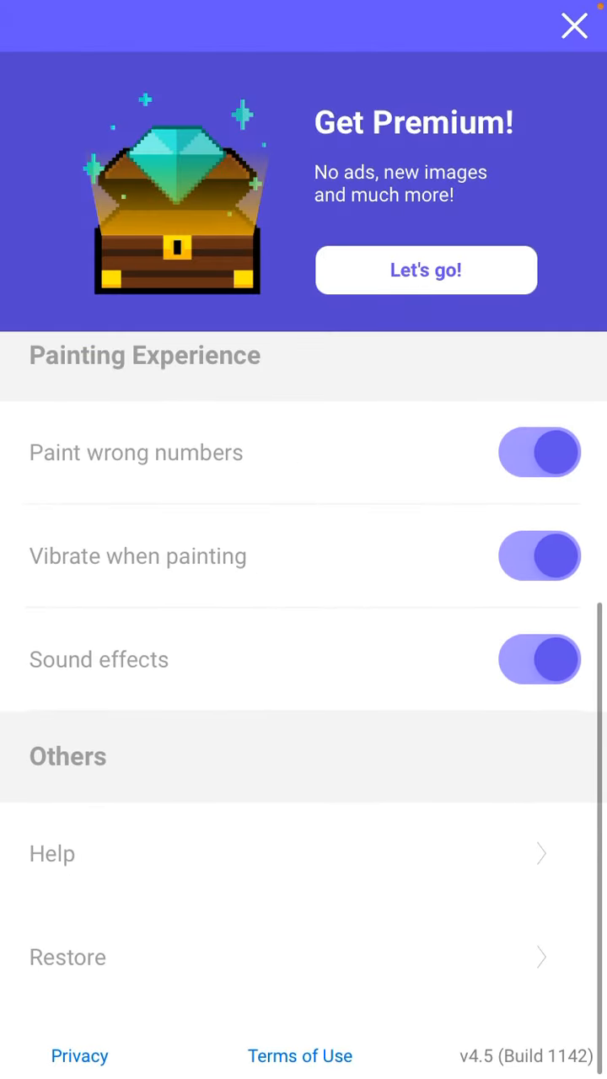
{"action": "left_click", "coordinate": [573, 25]}
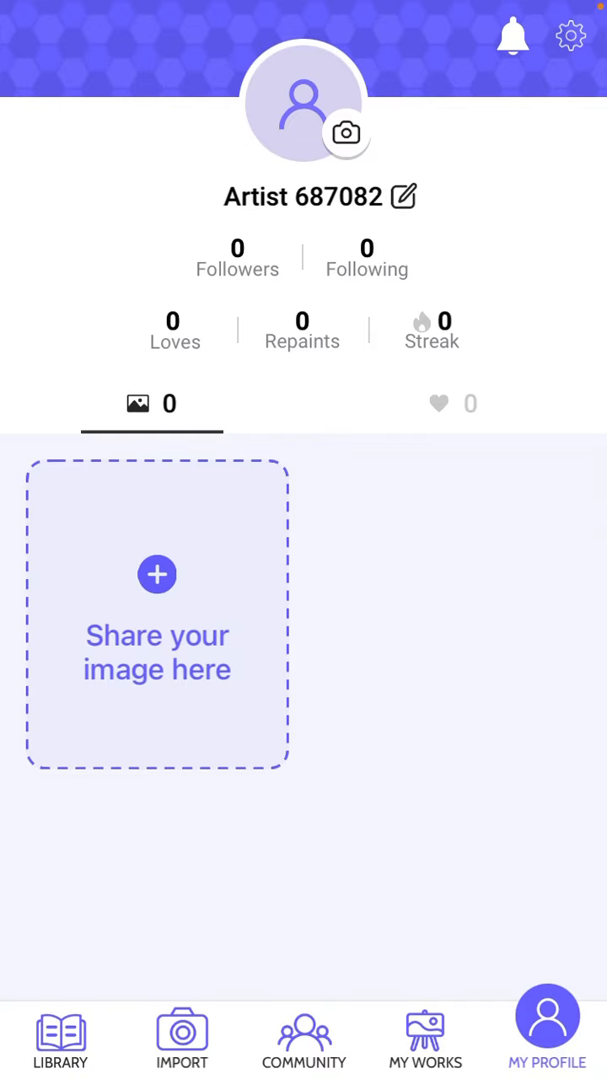